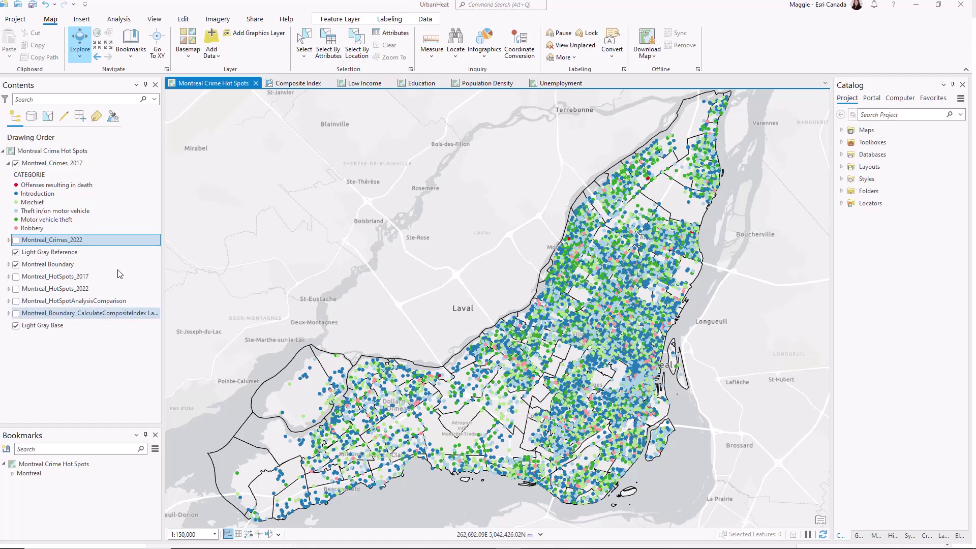
Step: Create a pie chart of crime counts by category from the Montreal_Crimes_2017 layer
{"action": "right_click", "coordinate": [46, 163]}
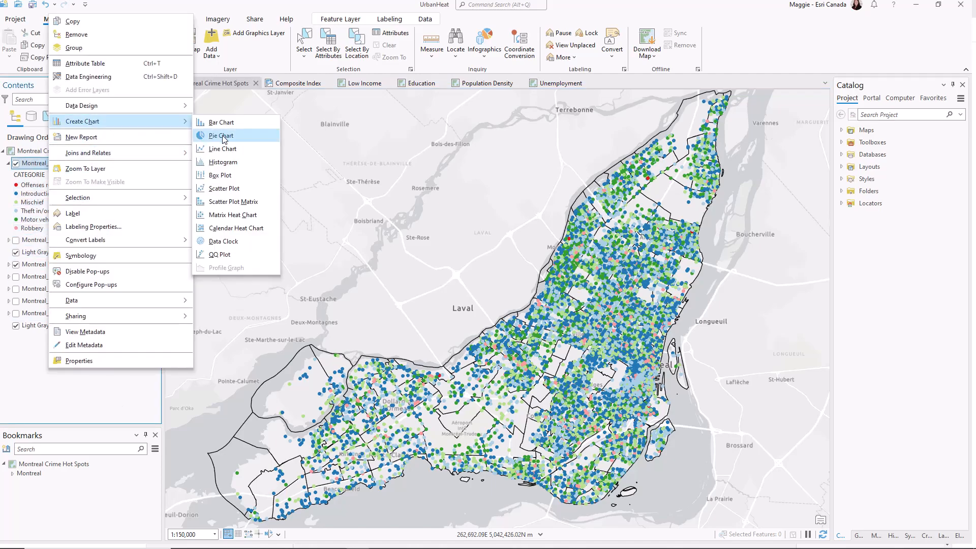
{"action": "left_click", "coordinate": [221, 136]}
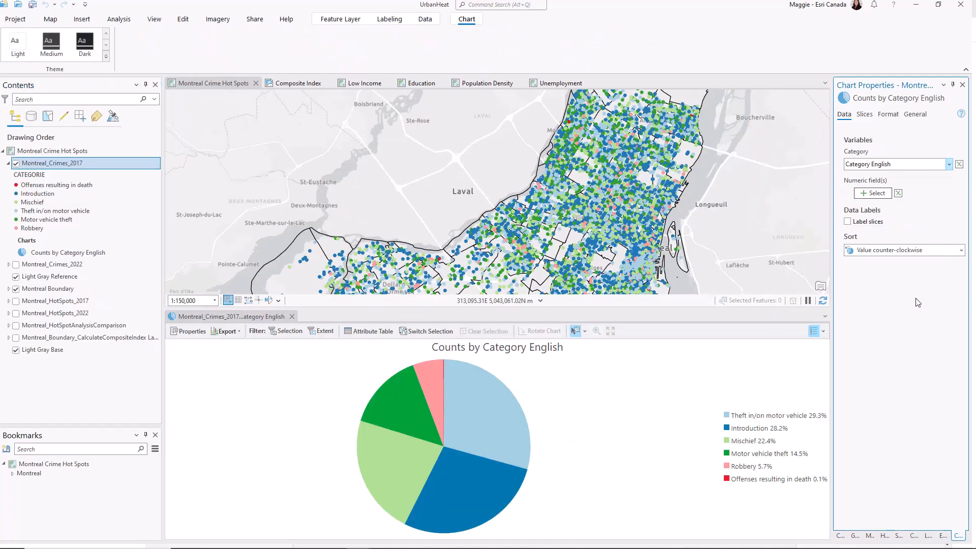
{"action": "mouse_move", "coordinate": [905, 255]}
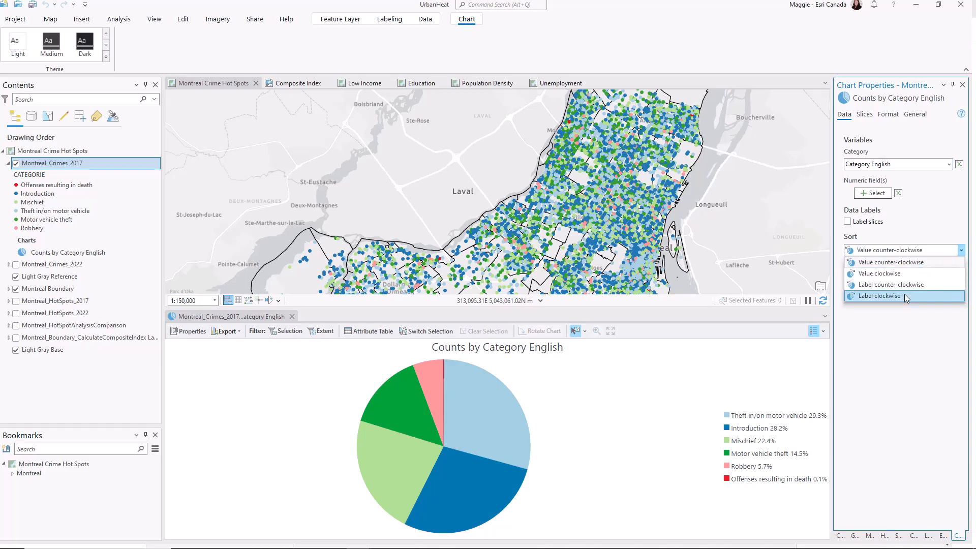
{"action": "mouse_move", "coordinate": [893, 297]}
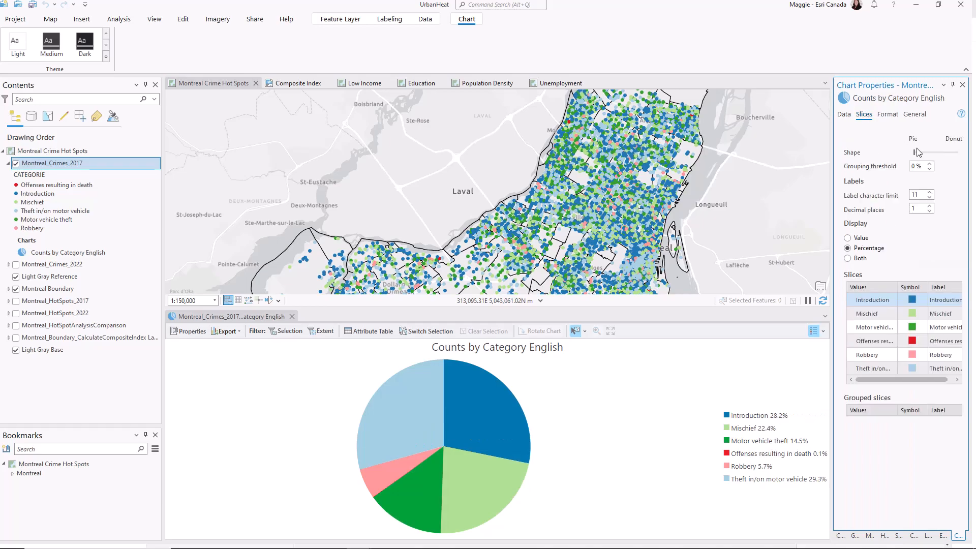
Step: Try a donut shape and both-value labels, then revert to a solid pie with percentage labels
{"action": "left_click_drag", "start_coordinate": [916, 152], "coordinate": [934, 153]}
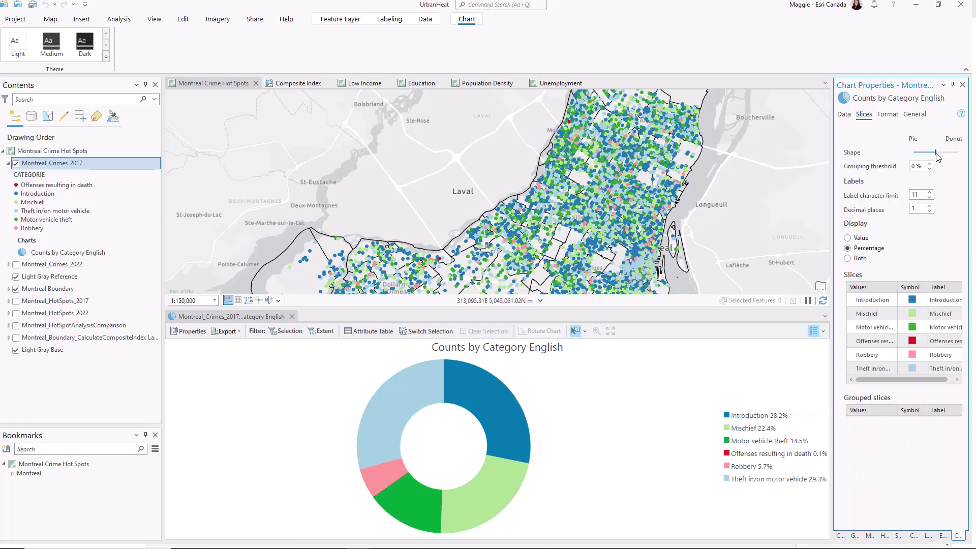
{"action": "left_click_drag", "start_coordinate": [933, 152], "coordinate": [914, 153]}
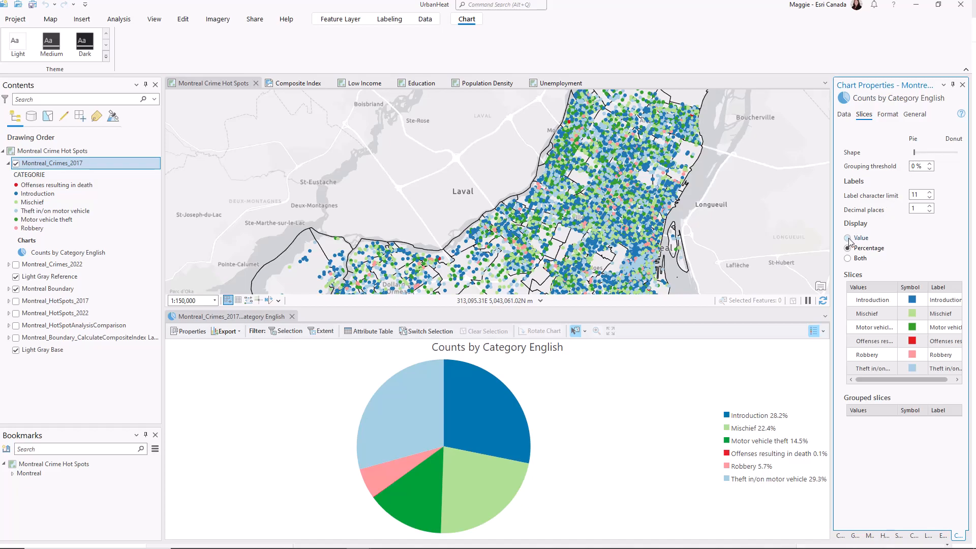
{"action": "left_click", "coordinate": [848, 258]}
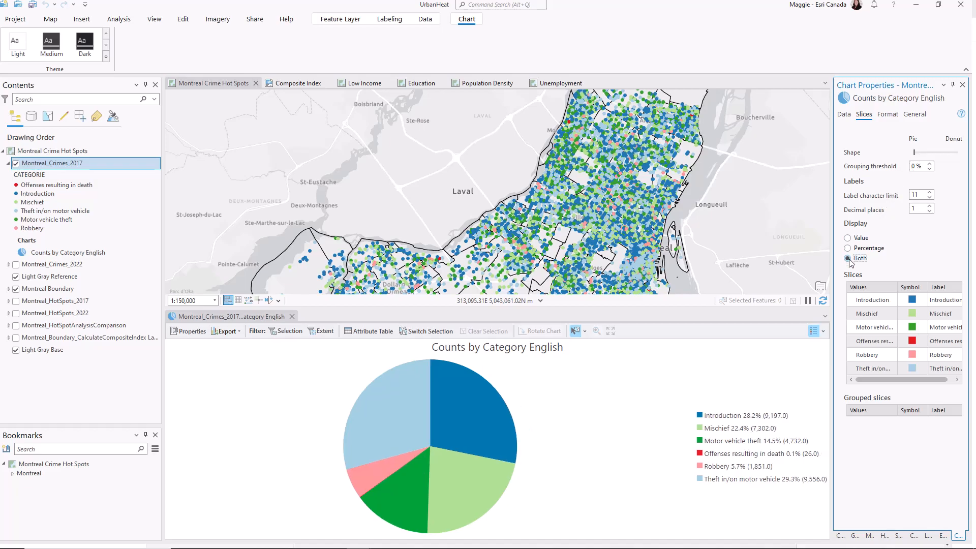
{"action": "left_click", "coordinate": [847, 248]}
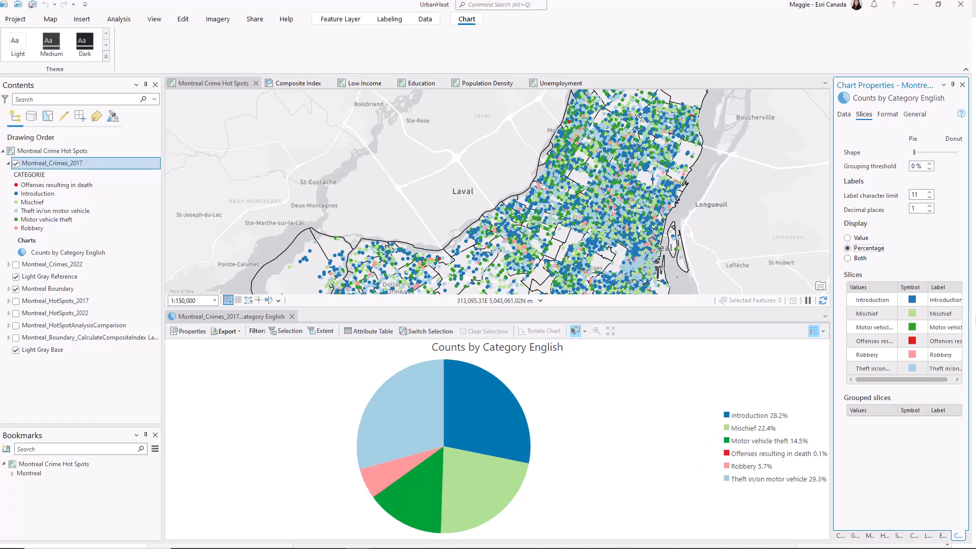
Step: Recolour the Introduction slice to a brighter blue
{"action": "left_click", "coordinate": [910, 300]}
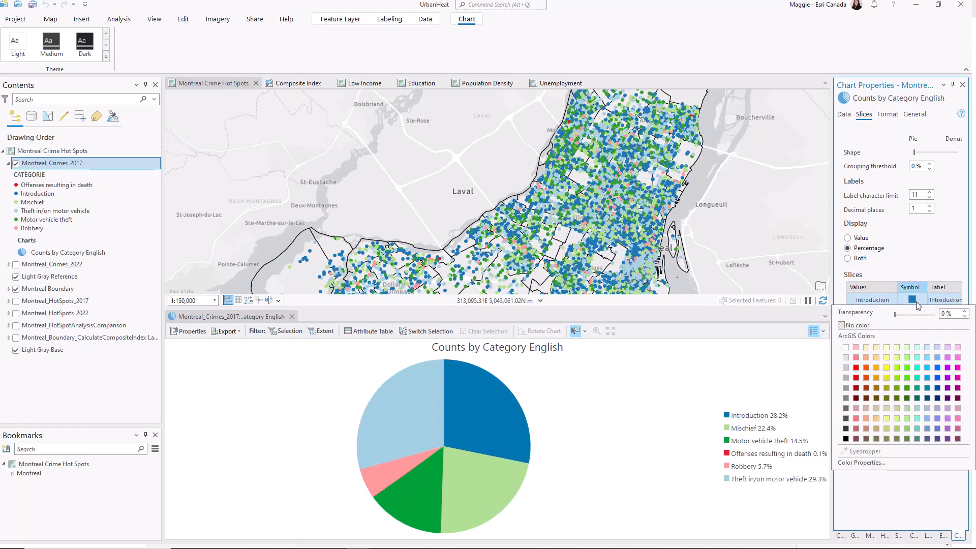
{"action": "left_click", "coordinate": [964, 381]}
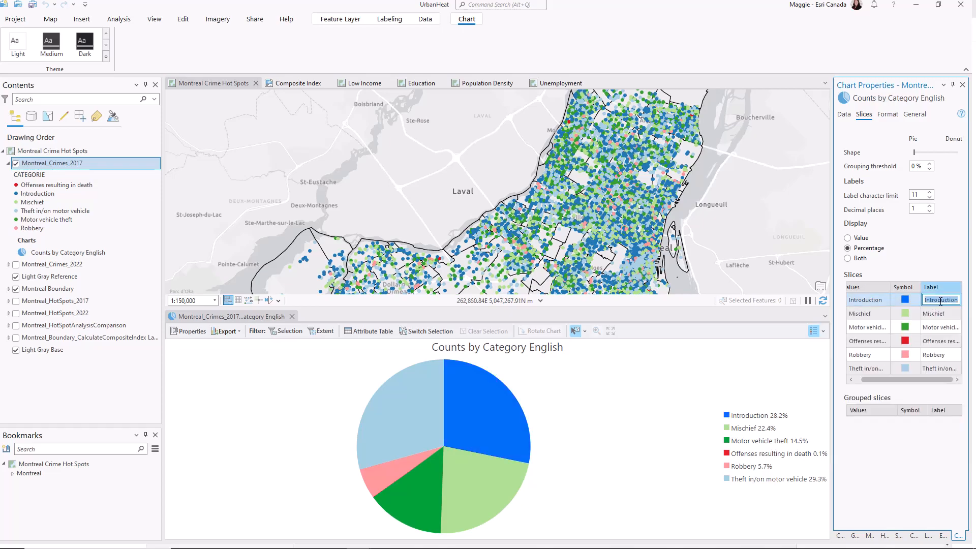
{"action": "left_click", "coordinate": [888, 114]}
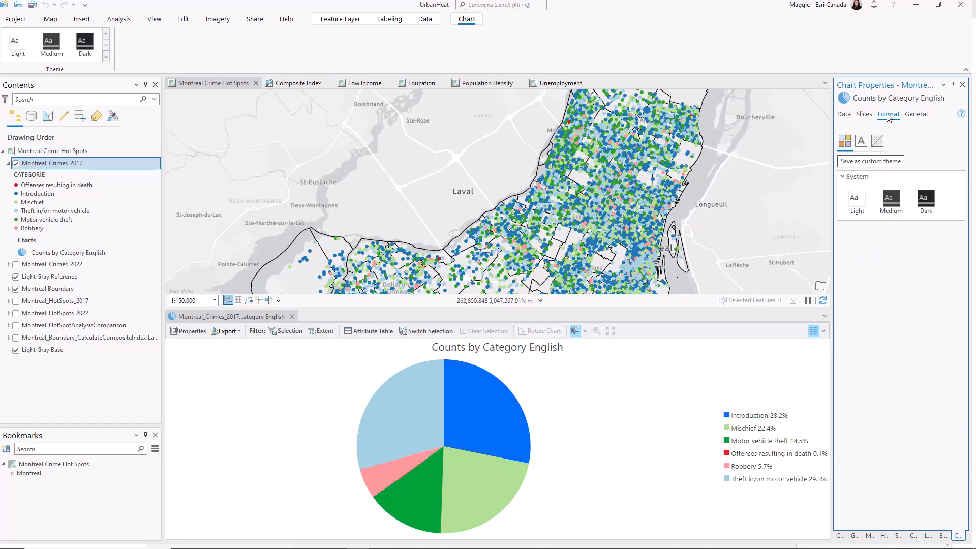
Step: Apply a dark system theme to the chart and adjust the legend text size
{"action": "left_click", "coordinate": [891, 200]}
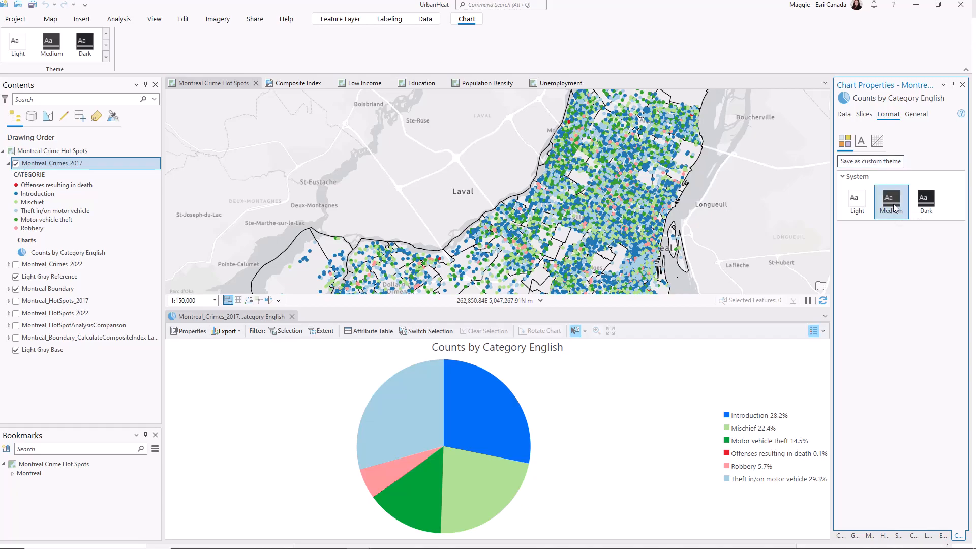
{"action": "left_click", "coordinate": [861, 141]}
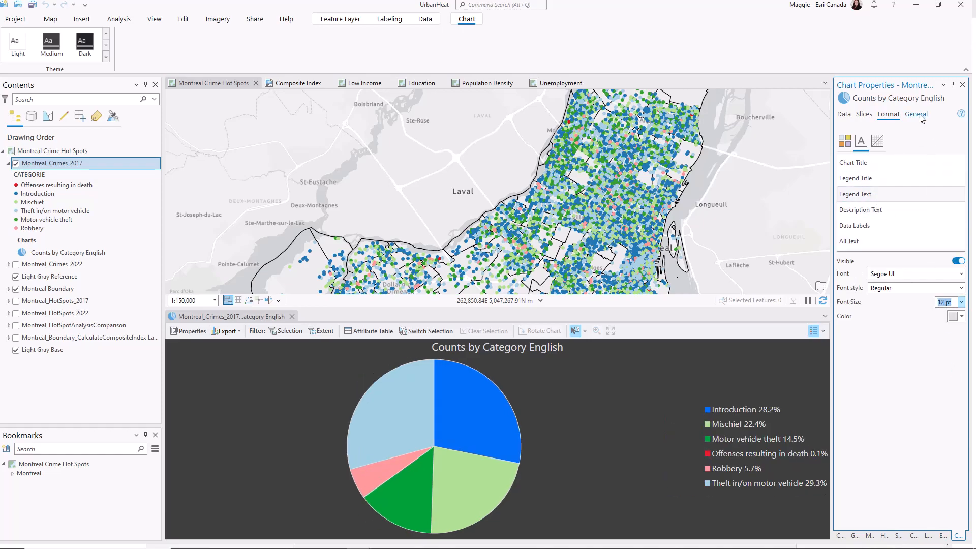
{"action": "left_click", "coordinate": [915, 114]}
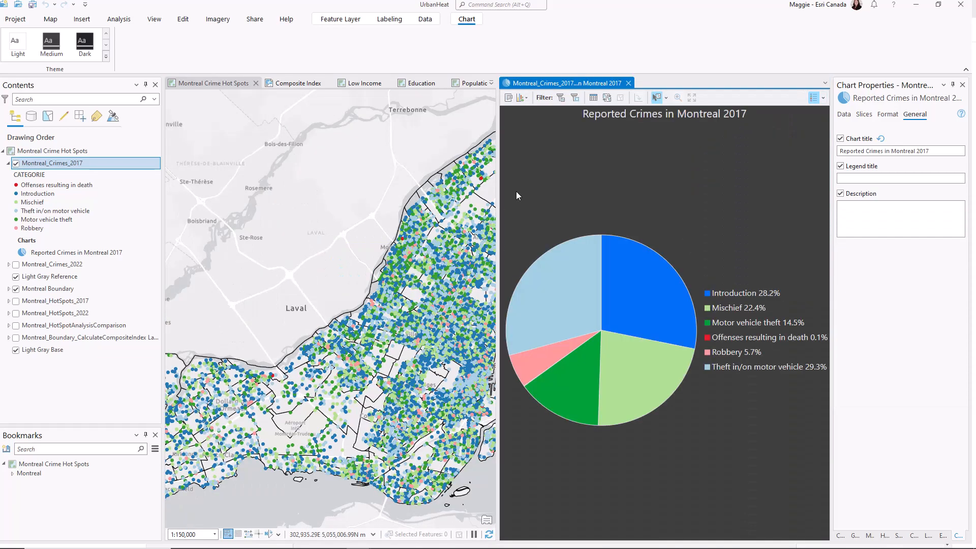
{"action": "mouse_move", "coordinate": [575, 97]}
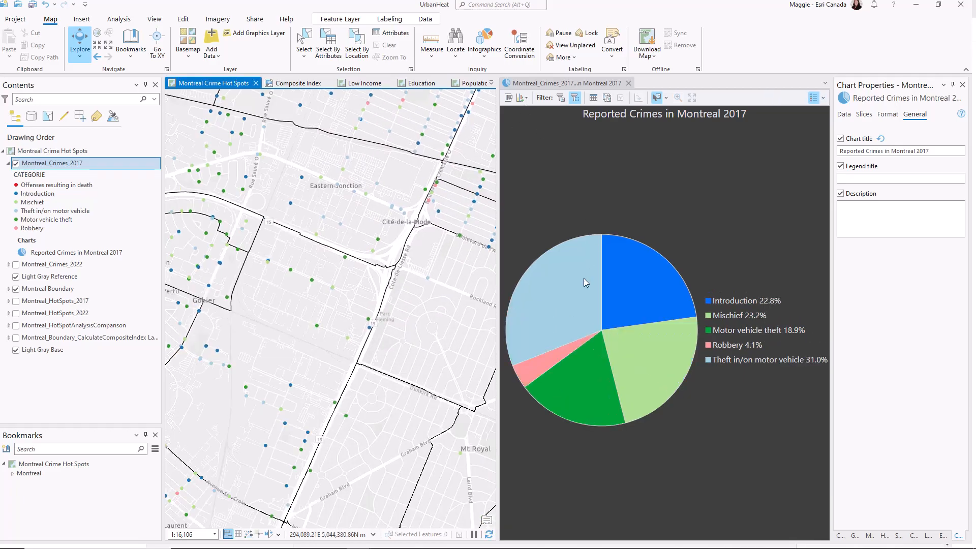
{"action": "mouse_move", "coordinate": [551, 289]}
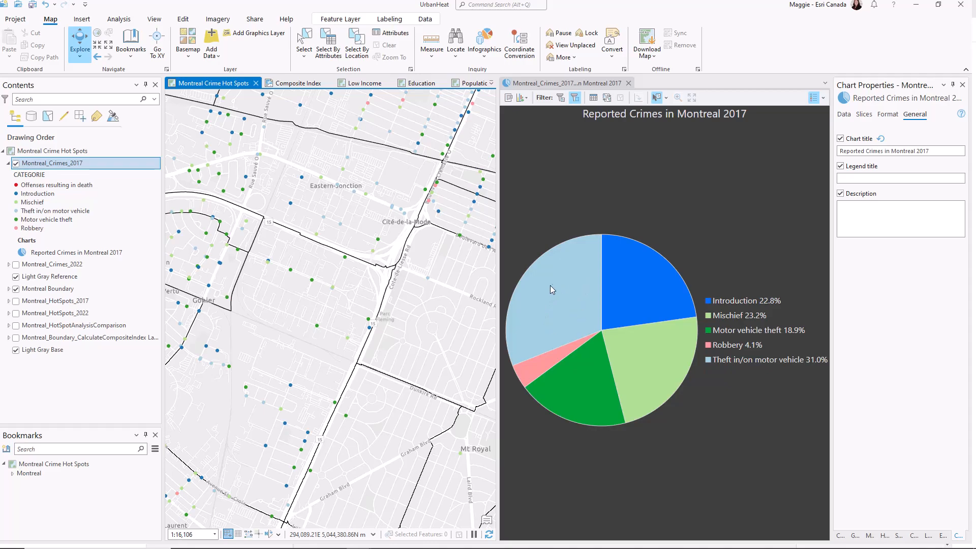